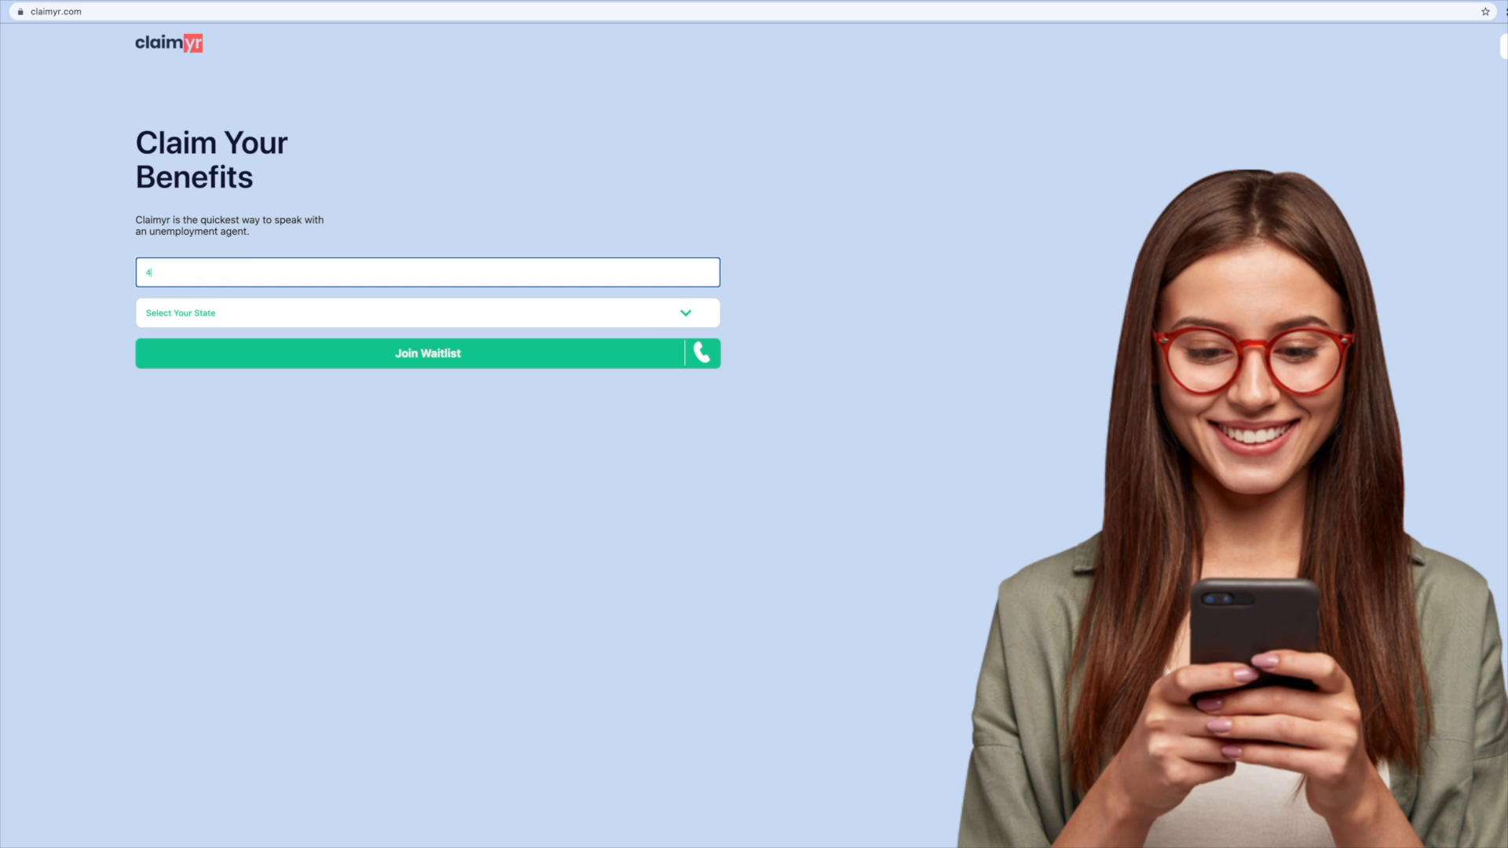
type("15) 122-1234")
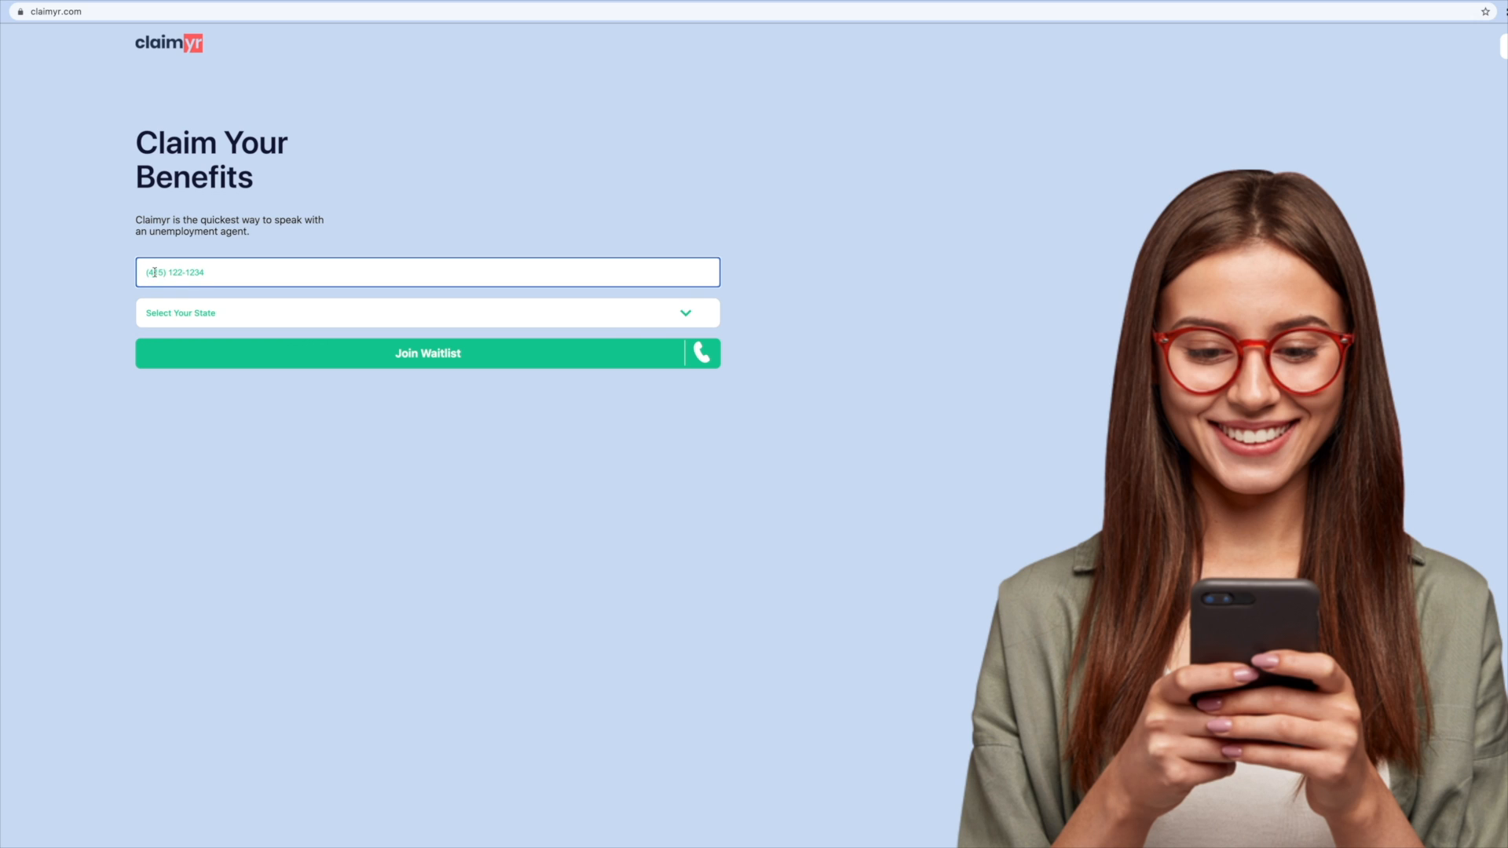
left_click(427, 311)
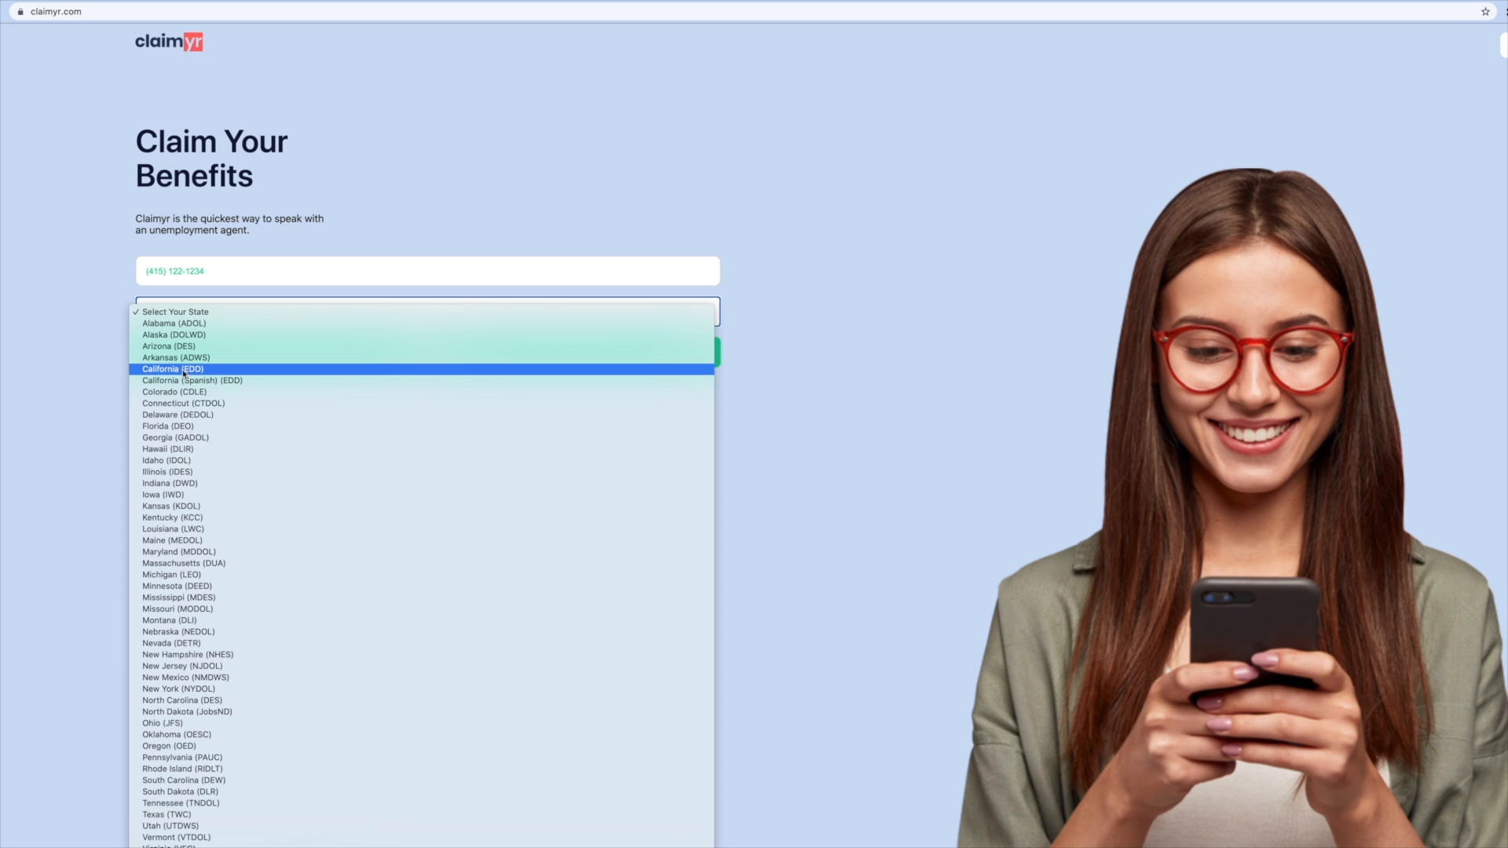
left_click(172, 368)
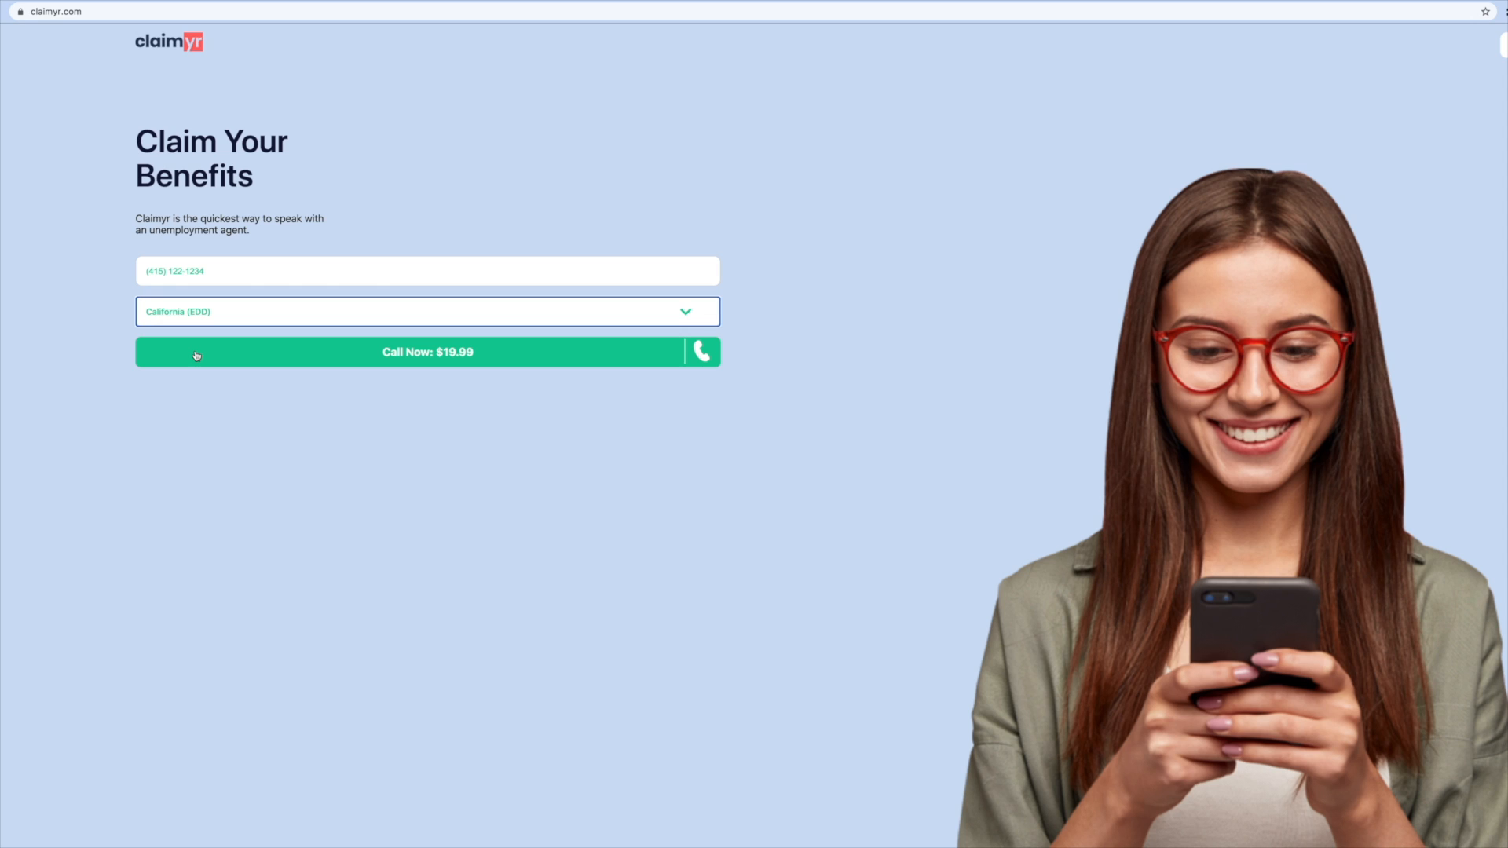
Start the $19.99 California call and scroll down to the Invite friends, earn cash section
left_click(427, 351)
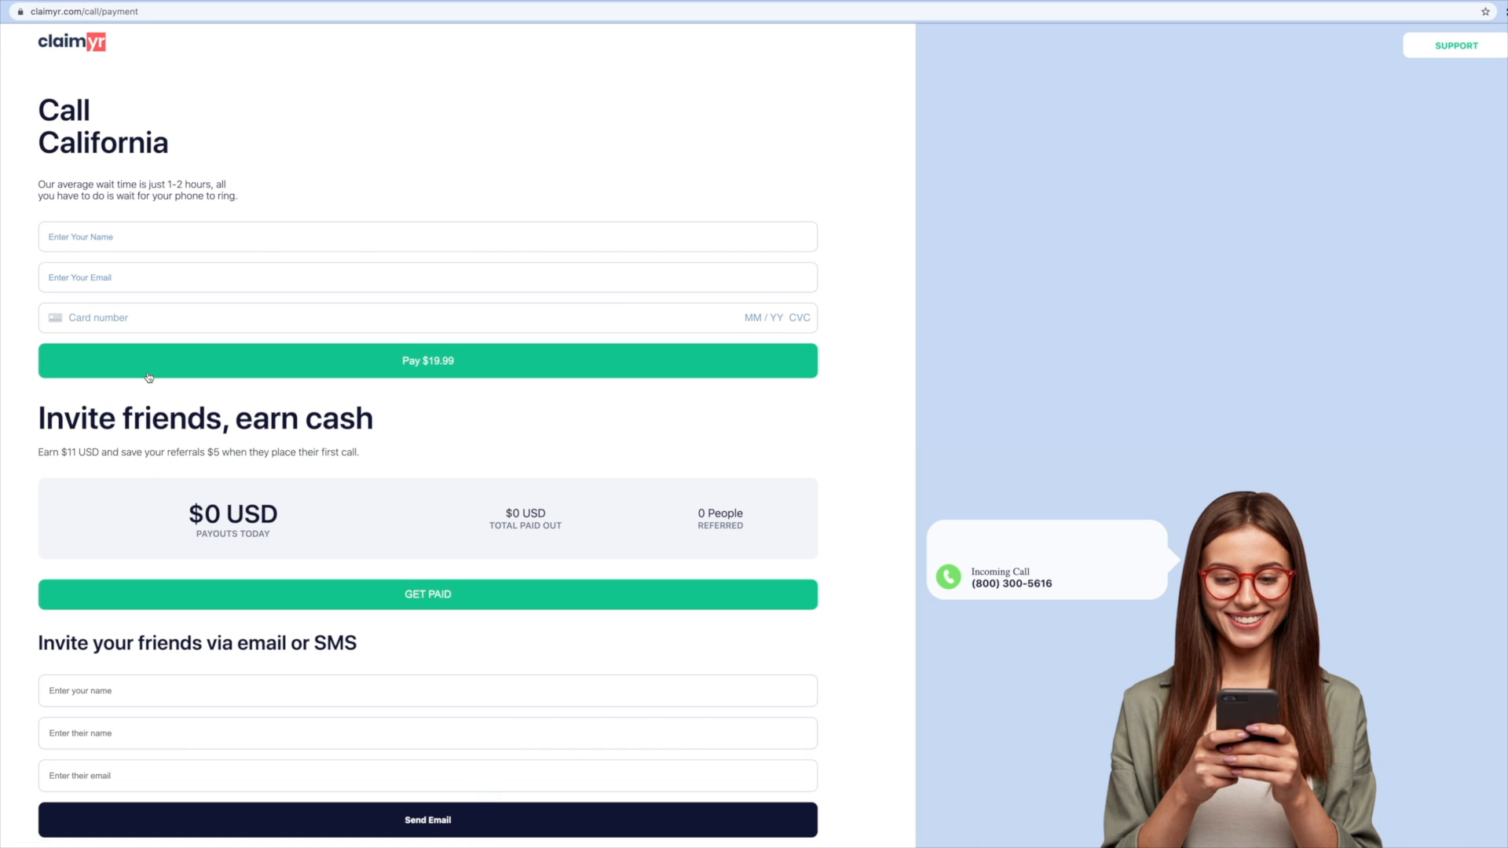
scroll("down", 3)
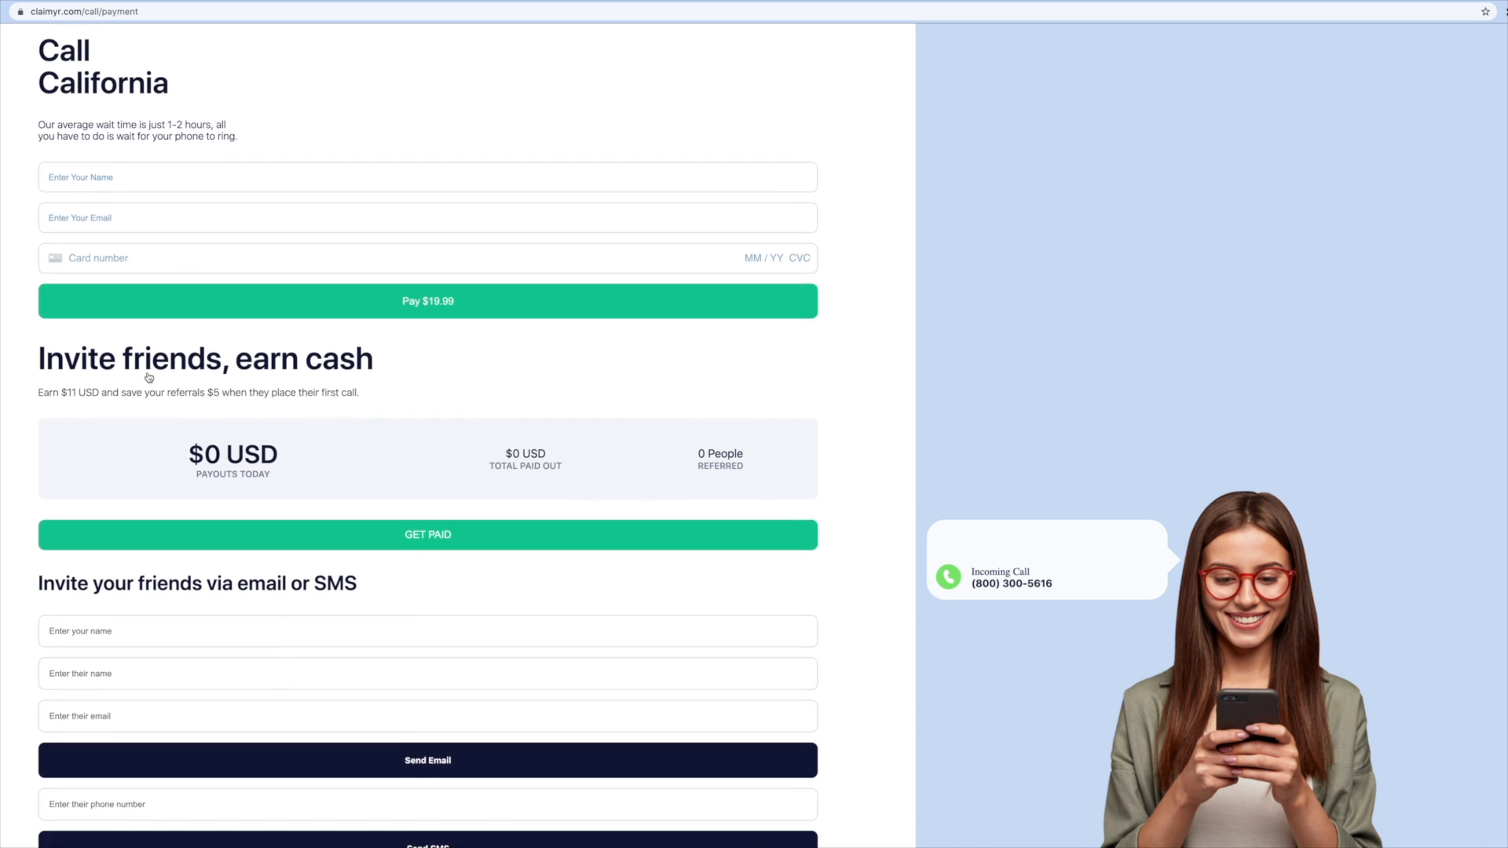
scroll("down", 3)
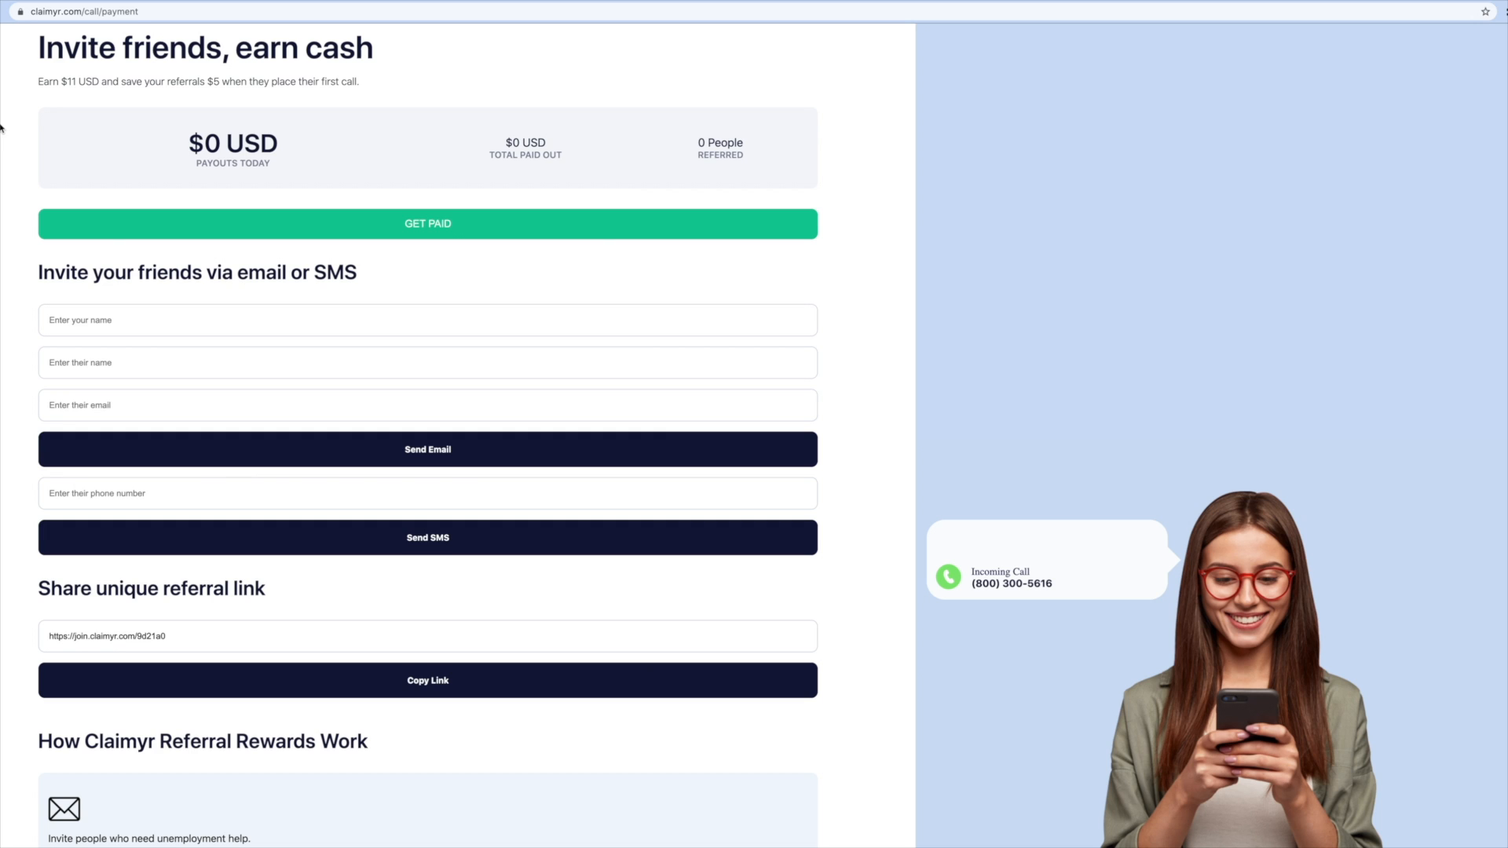
mouse_move(132, 168)
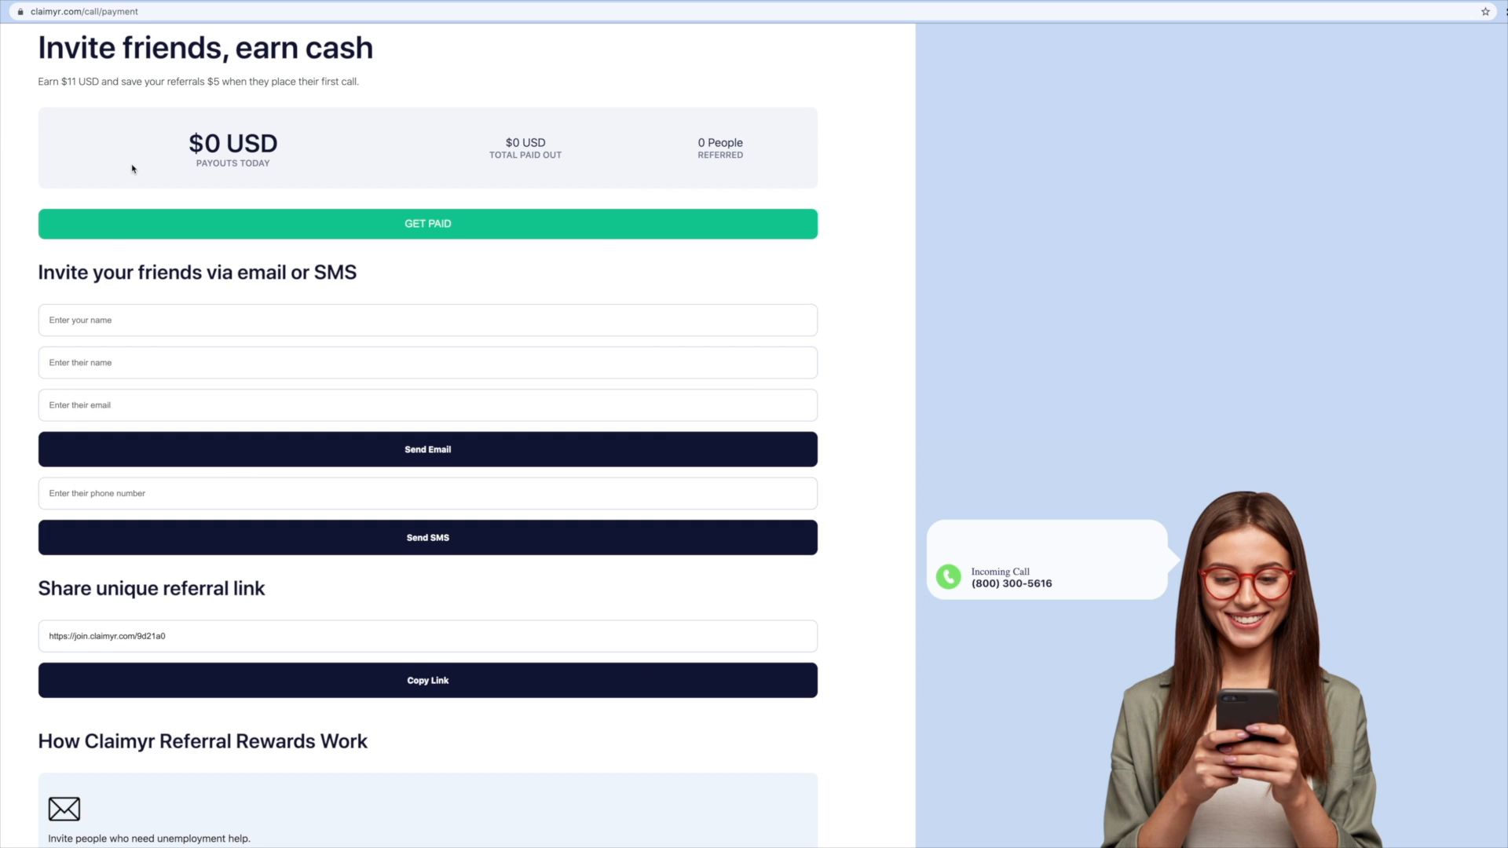
mouse_move(138, 169)
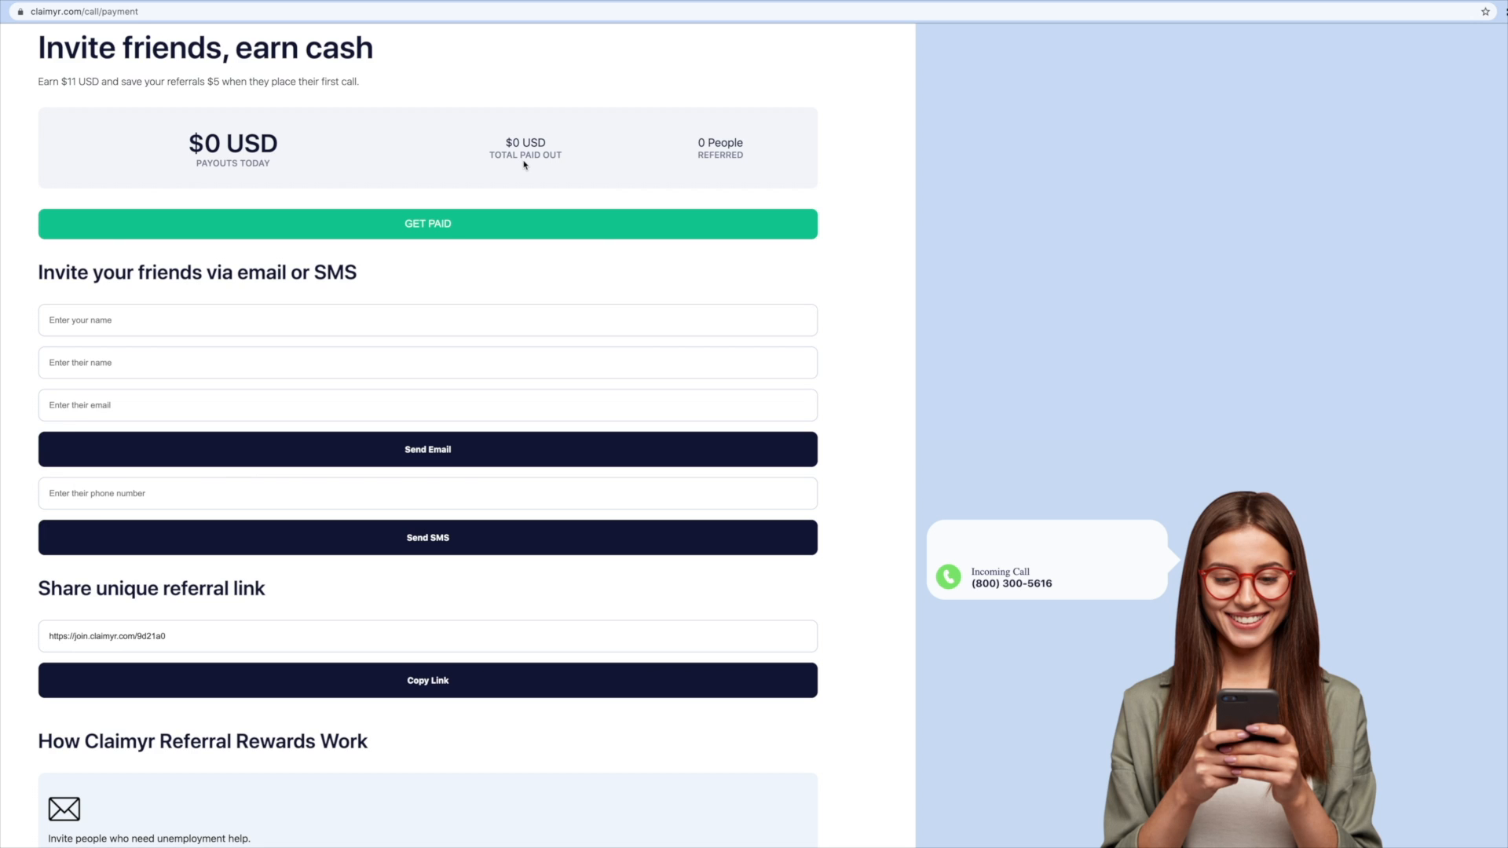
mouse_move(528, 171)
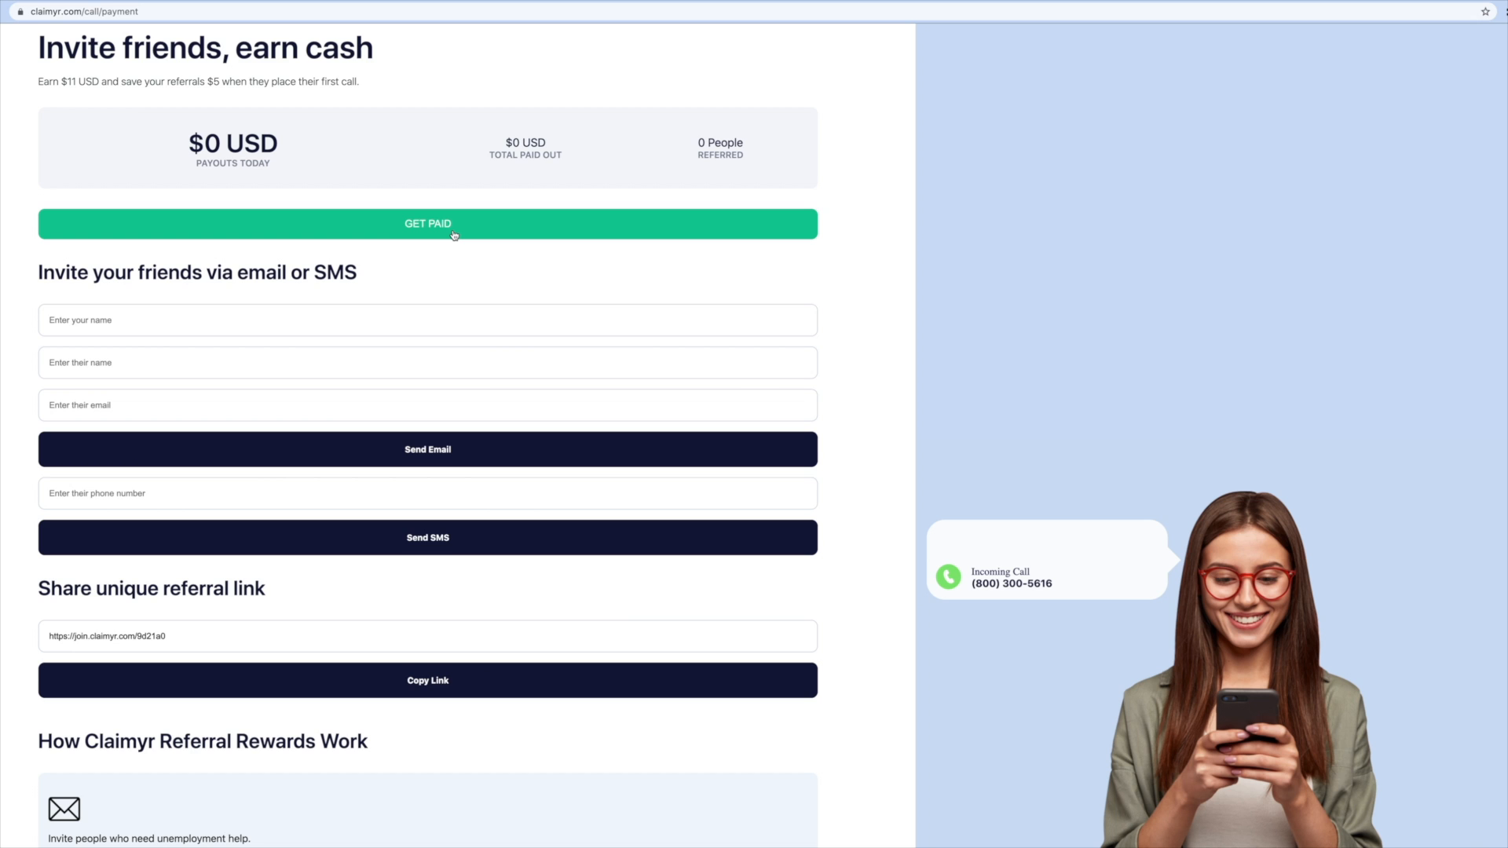
scroll("down", 3)
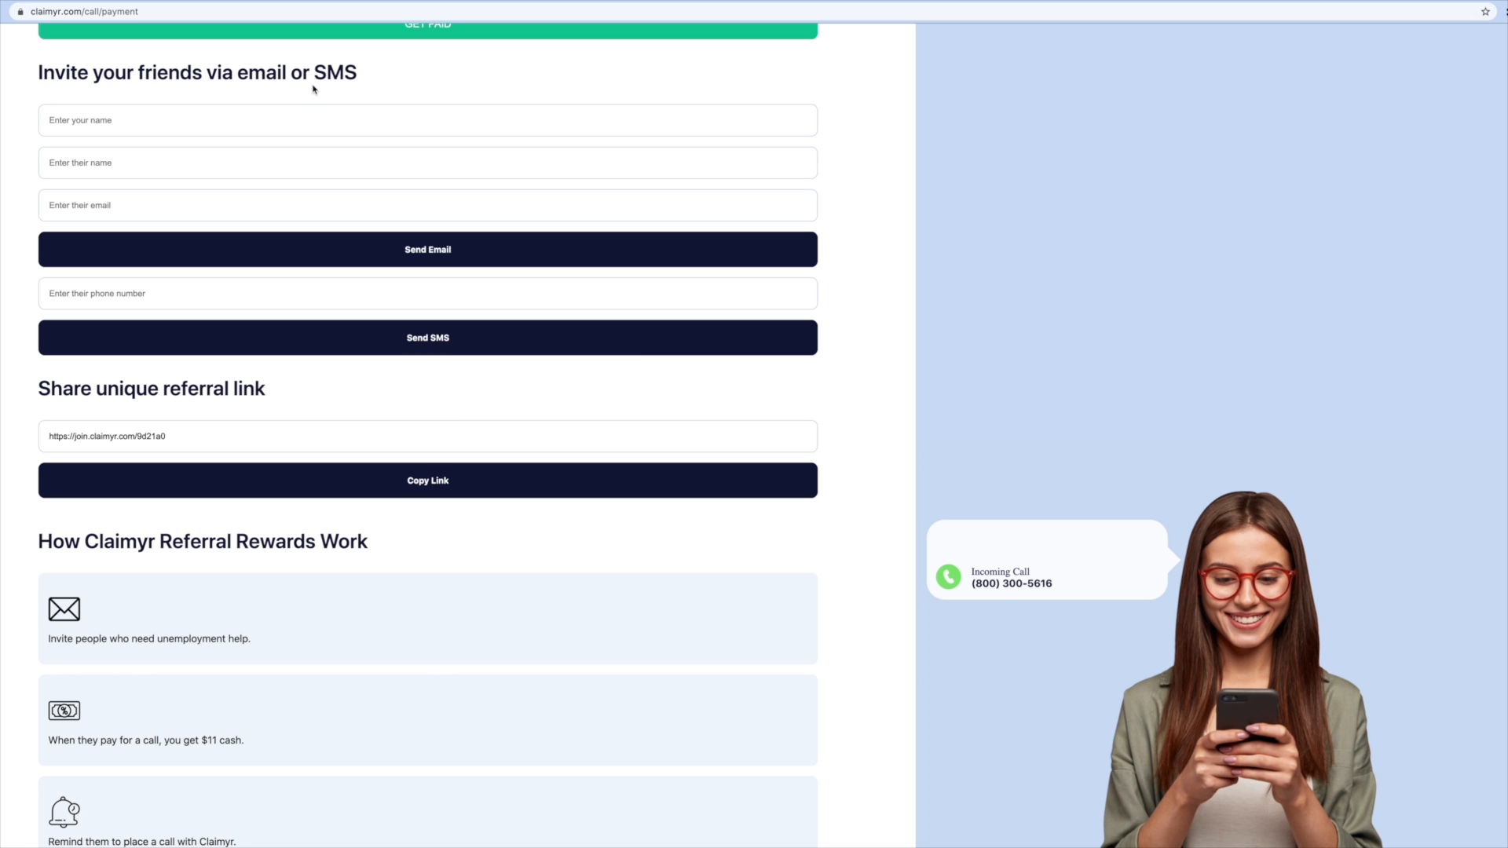
mouse_move(316, 89)
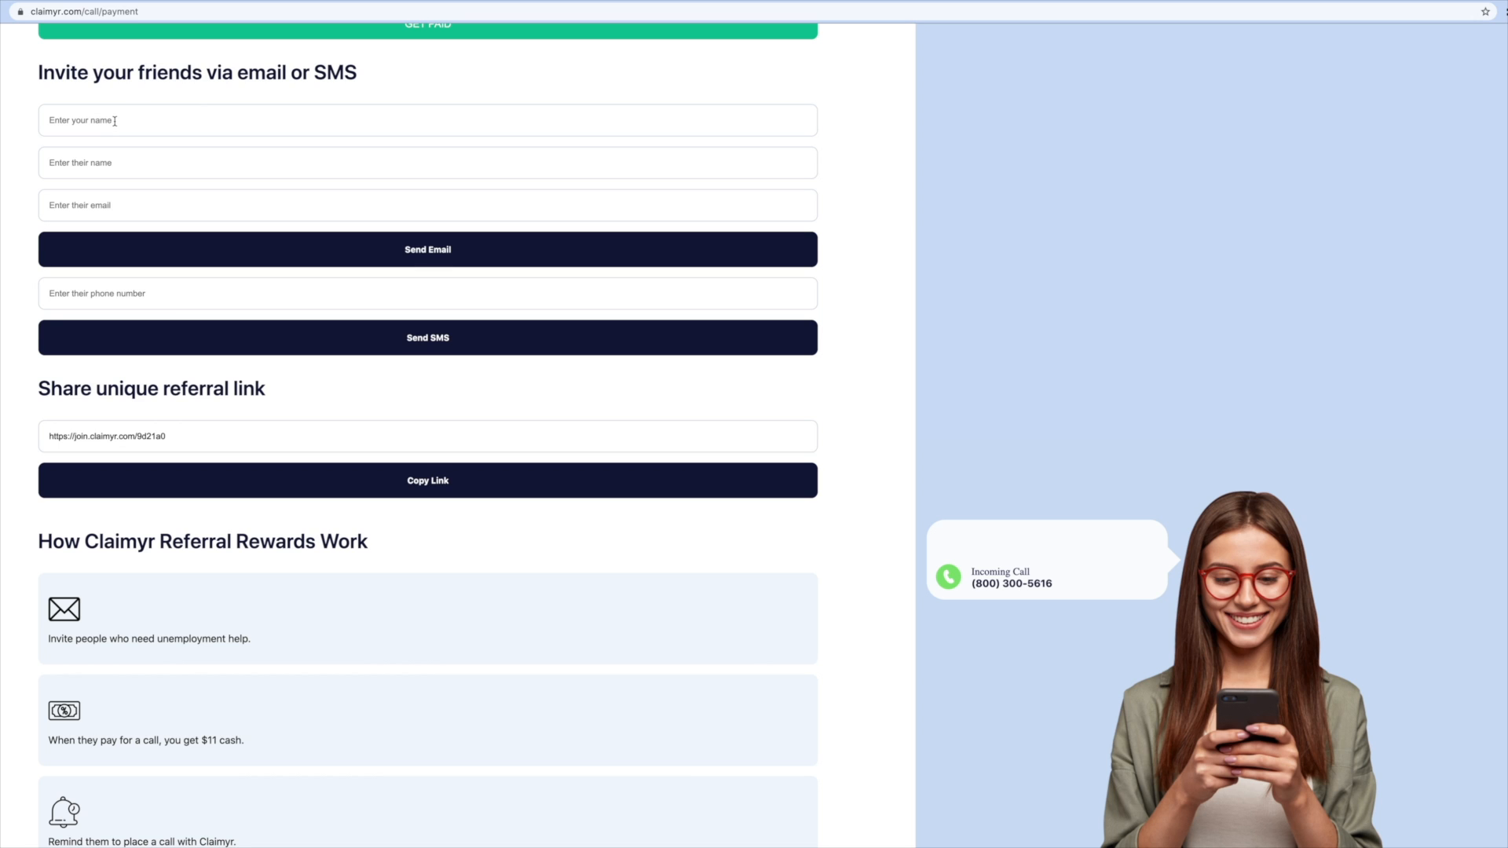
mouse_move(113, 163)
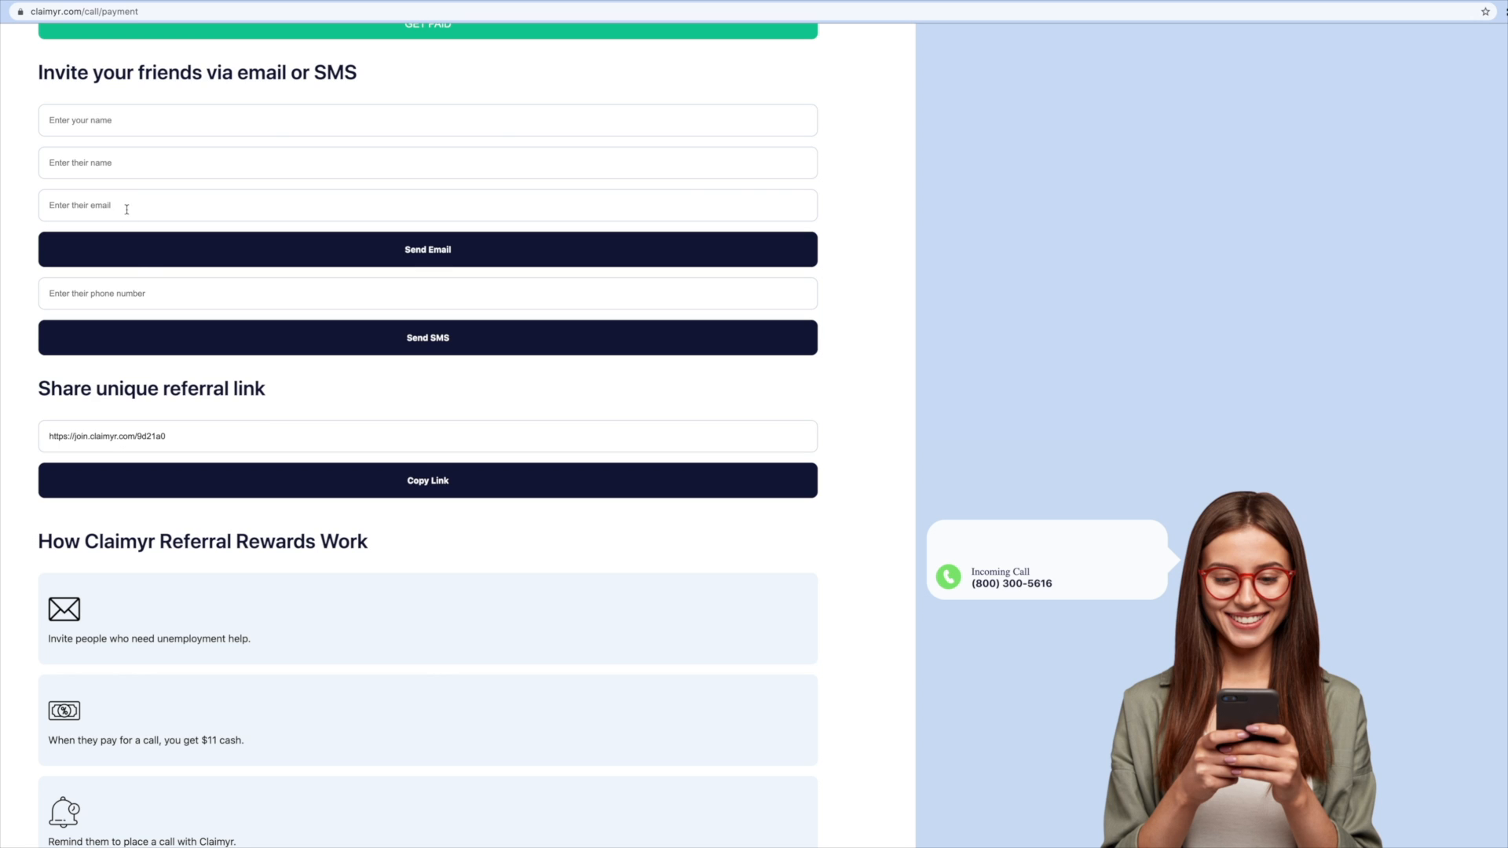
mouse_move(139, 281)
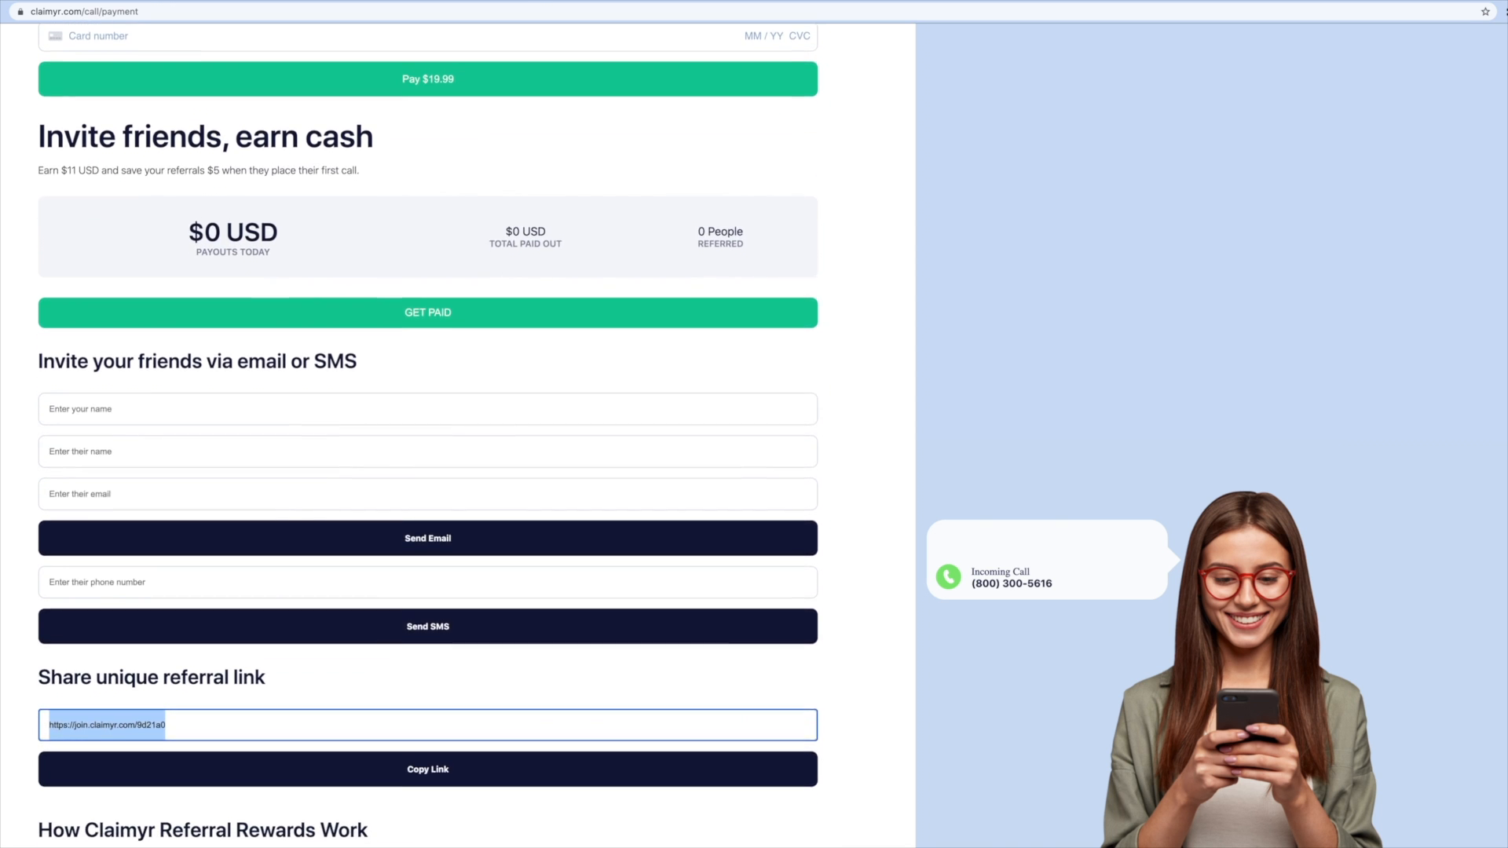
Scroll down to the GET PAID area with the 6-digit code field and Submit button
scroll("down", 3)
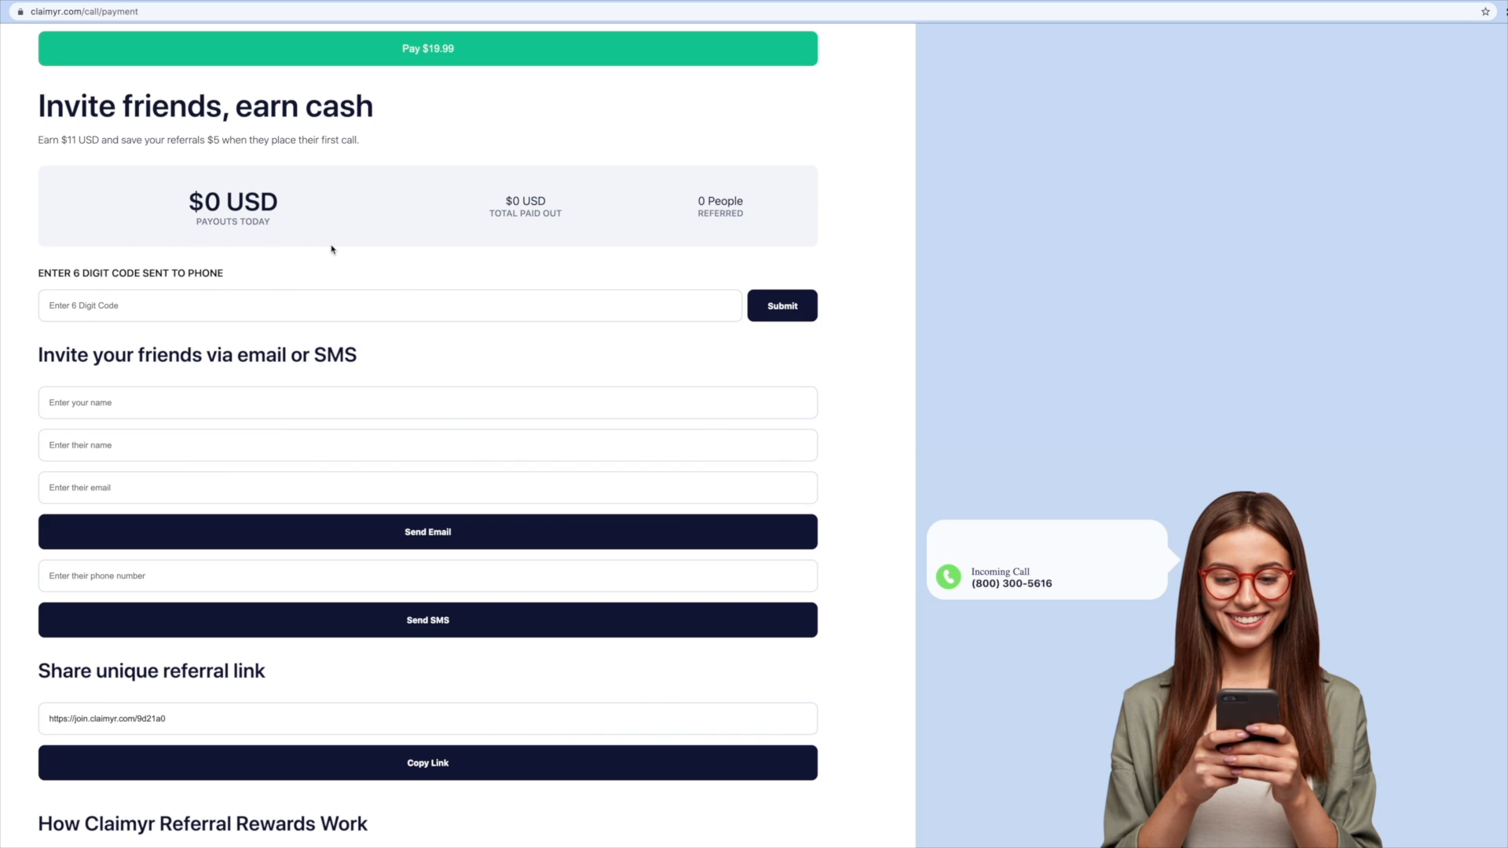
mouse_move(755, 304)
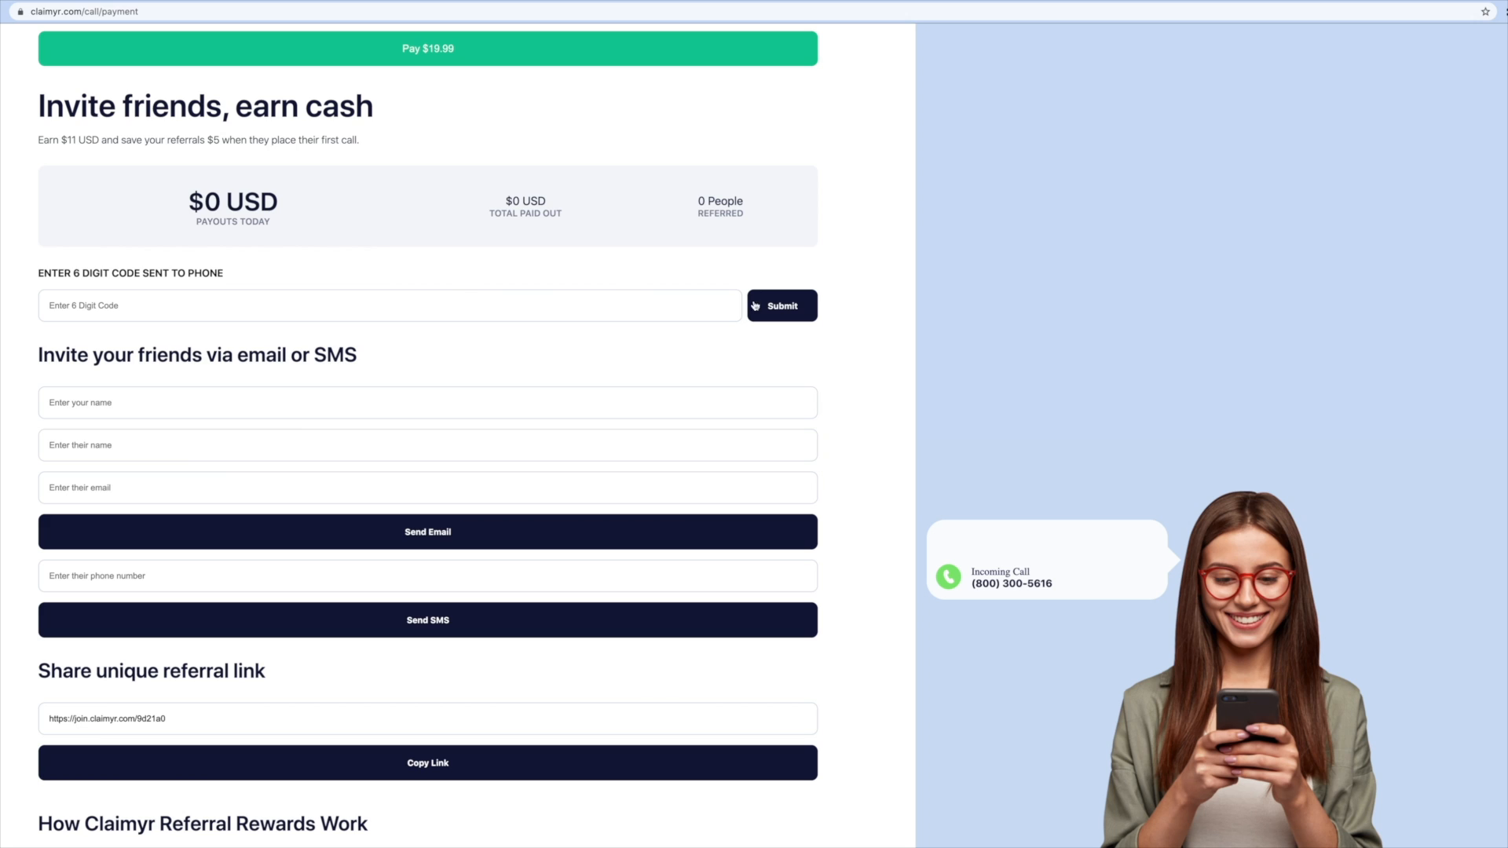
mouse_move(803, 317)
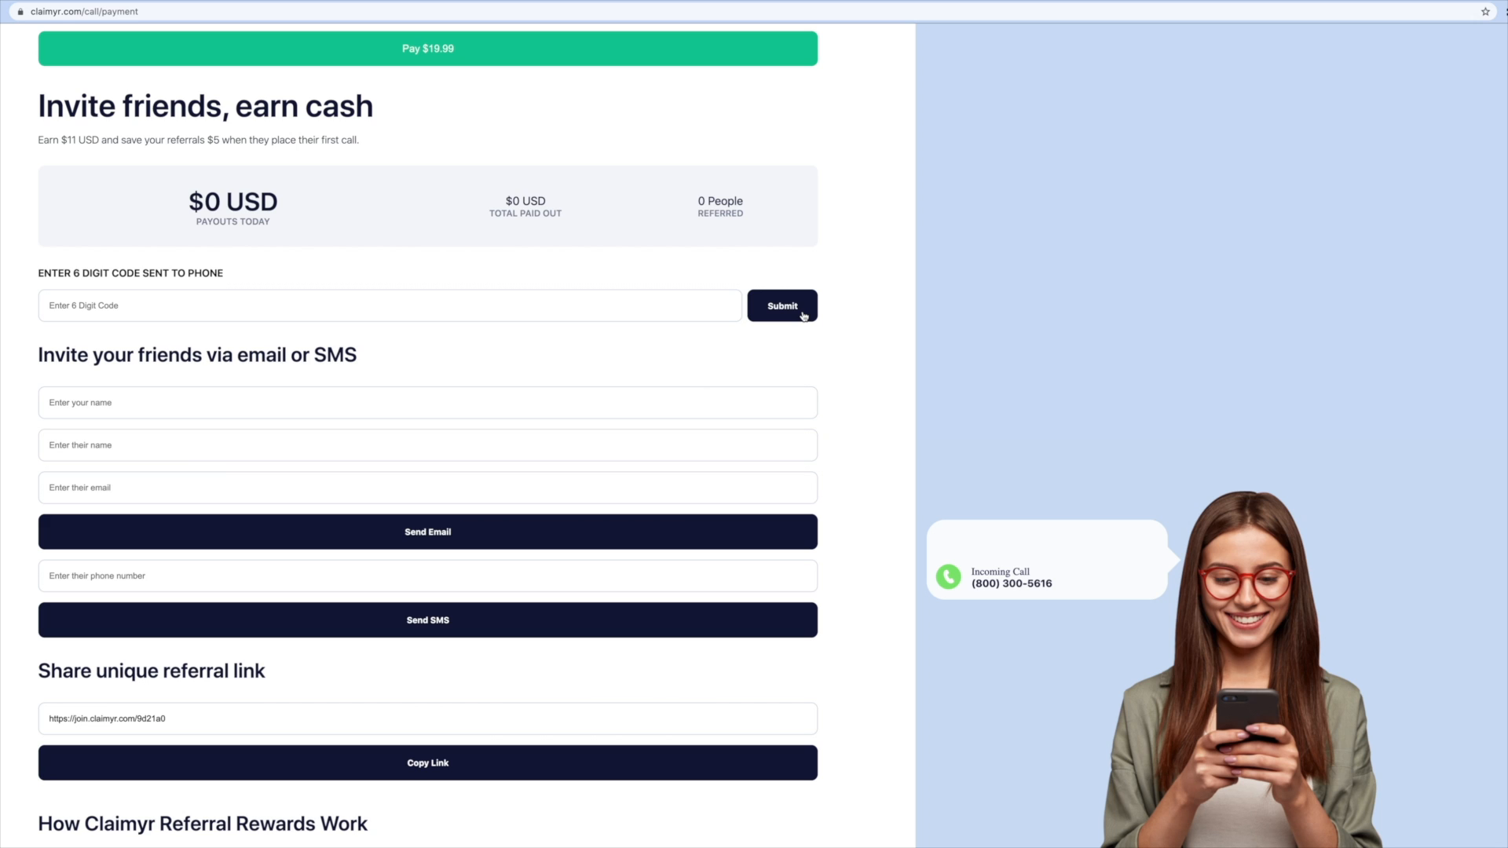
mouse_move(269, 234)
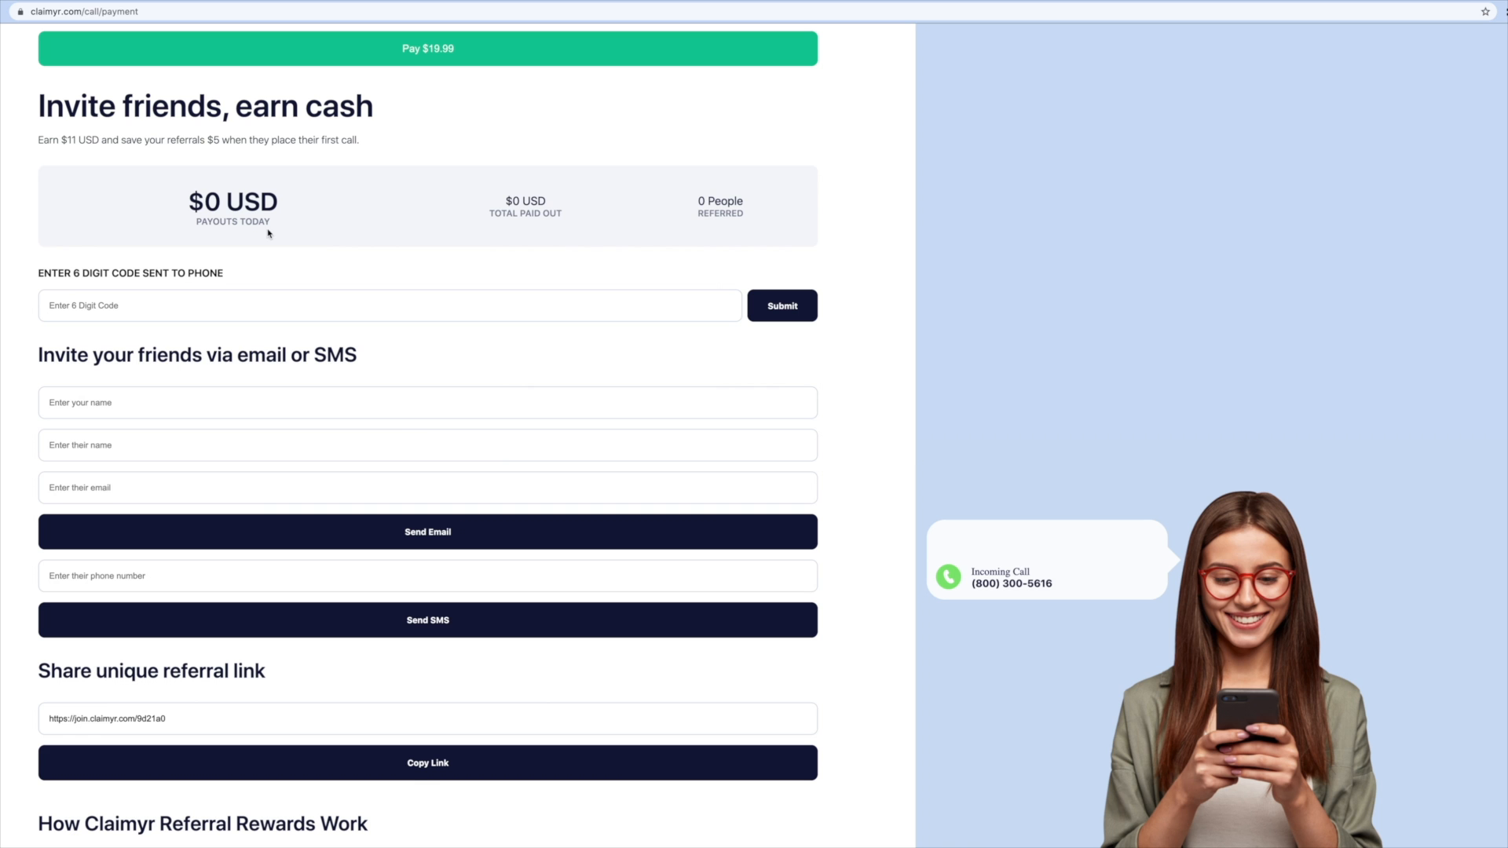
mouse_move(685, 237)
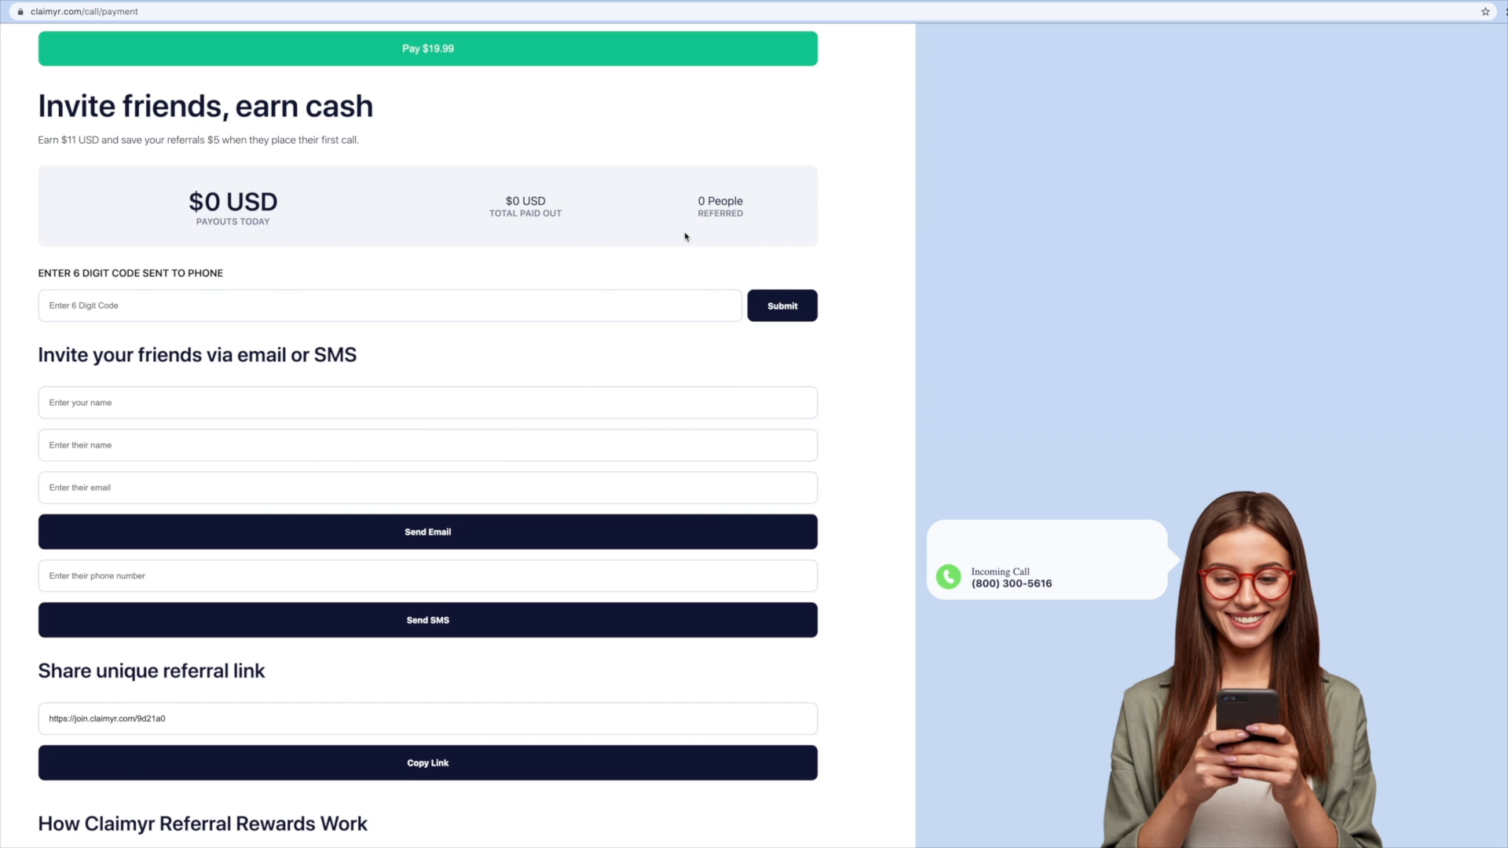